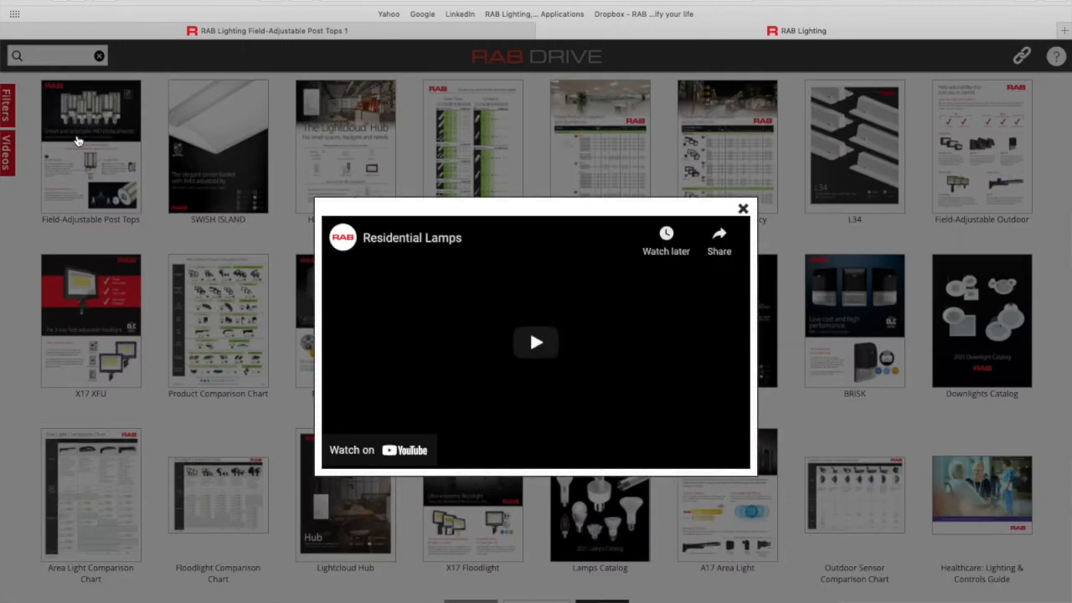
Play the Residential Lamps video briefly, then close the popup to show the catalog grid.
left_click(535, 341)
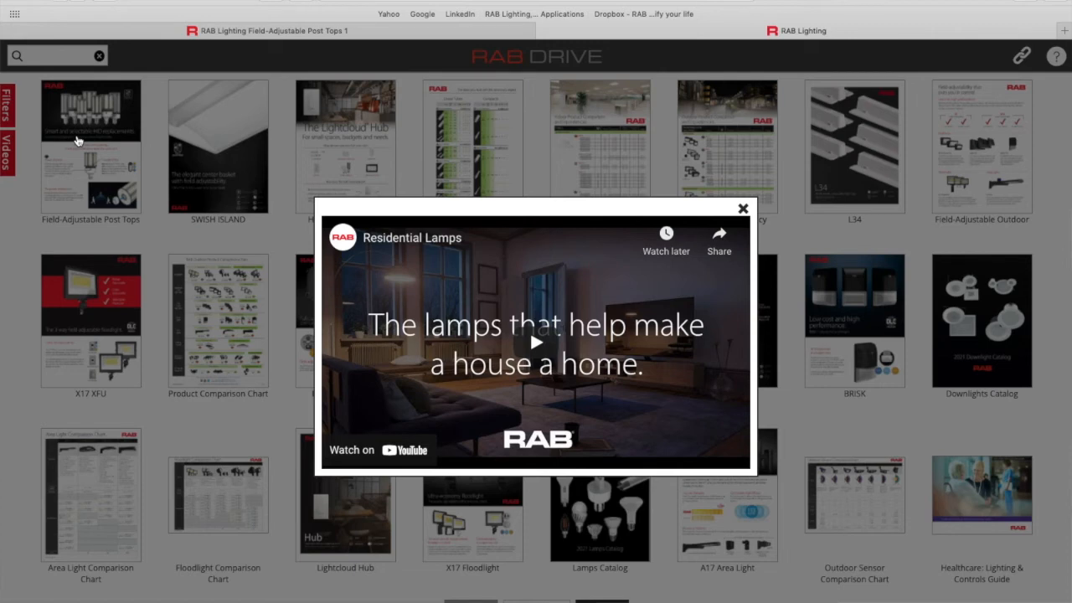
mouse_move(490, 345)
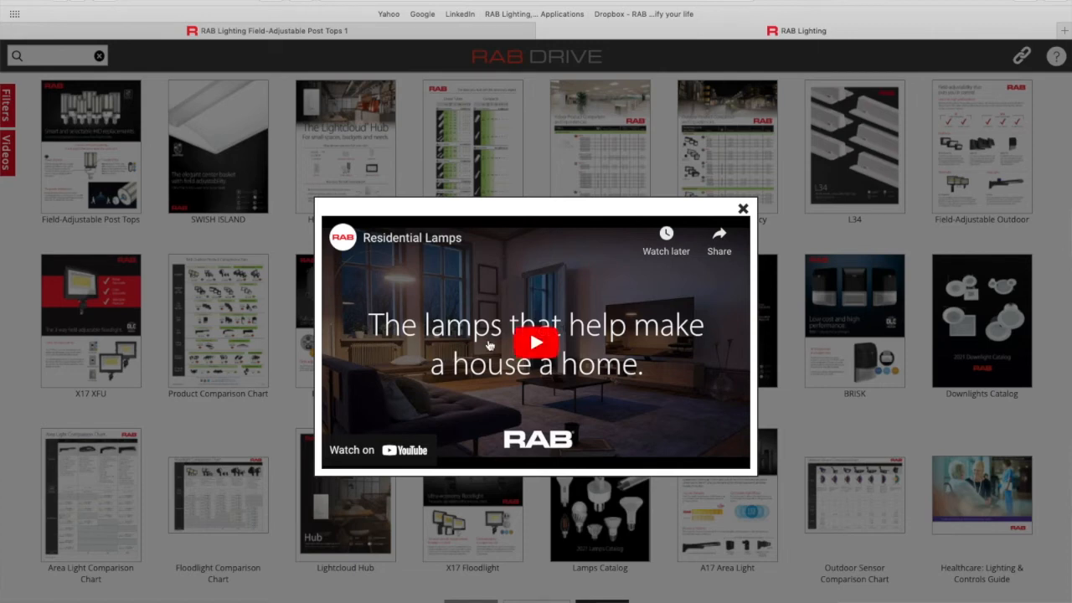
left_click(536, 341)
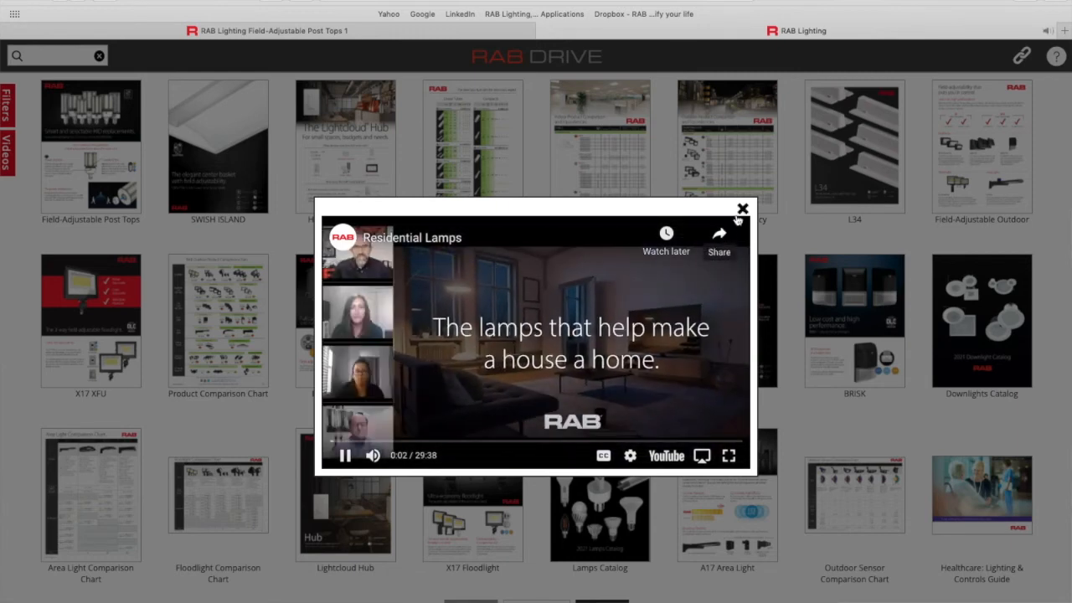
left_click(742, 208)
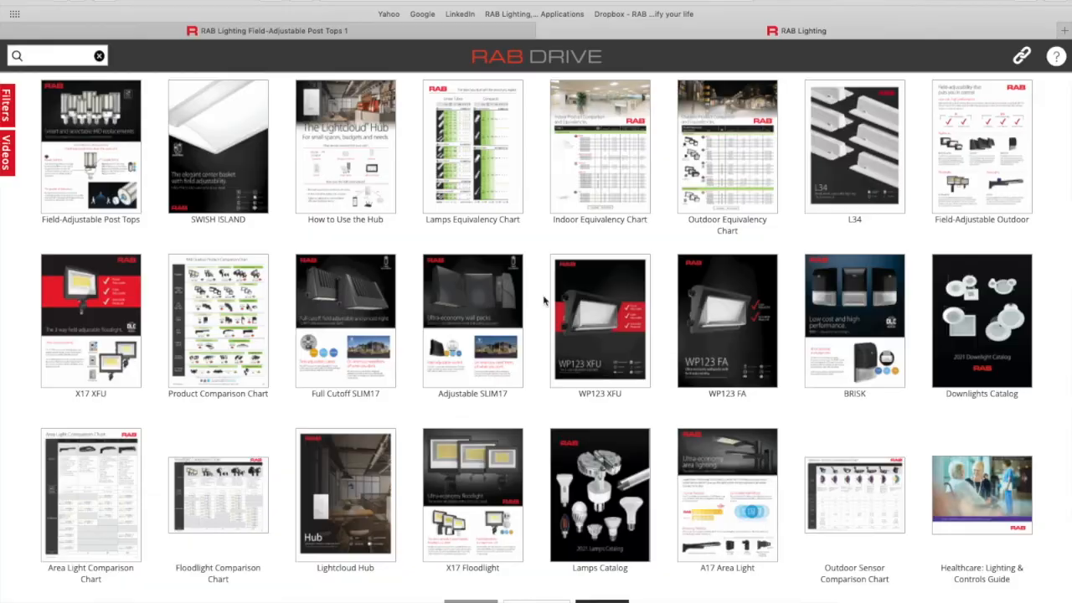